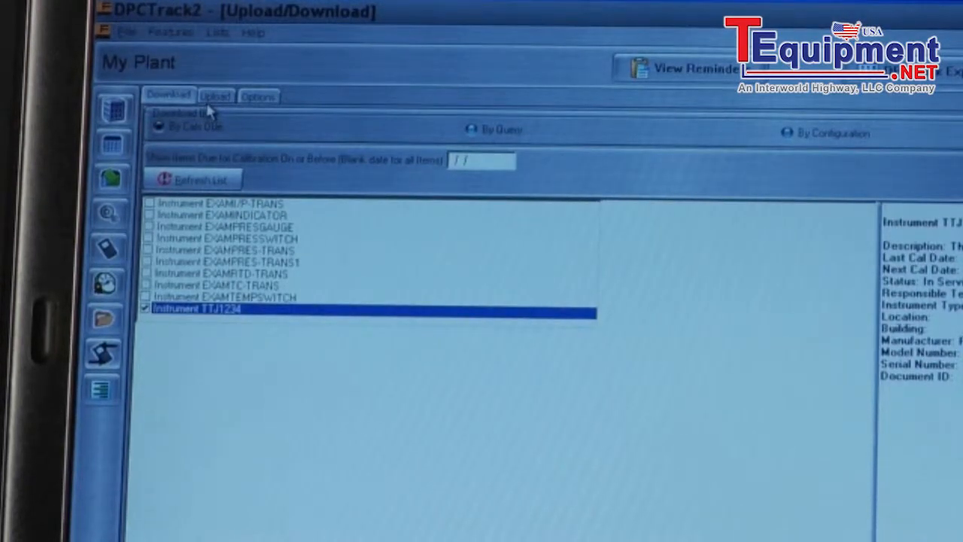
# Initiate the upload of calibration results from the calibrator for instrument TTJ1234.
pyautogui.click(215, 97)
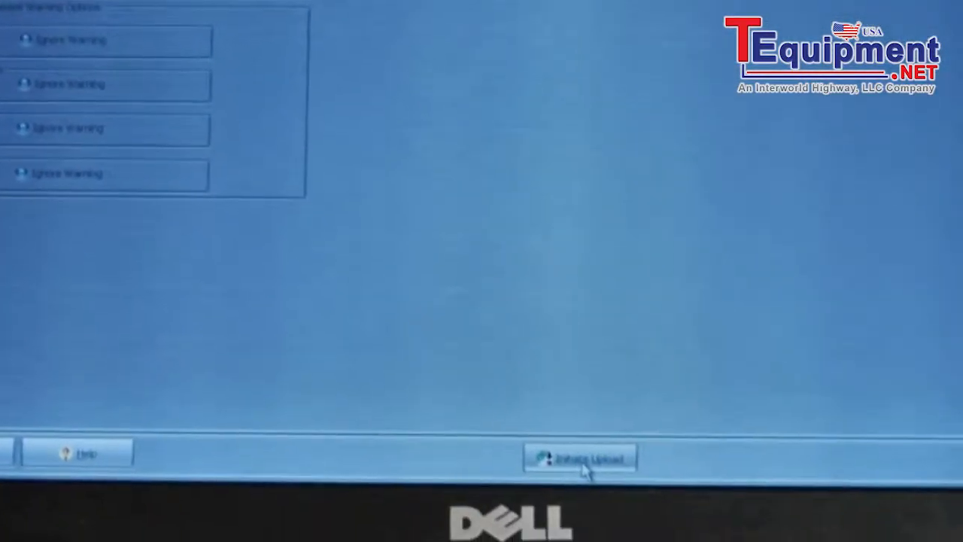
pyautogui.click(580, 458)
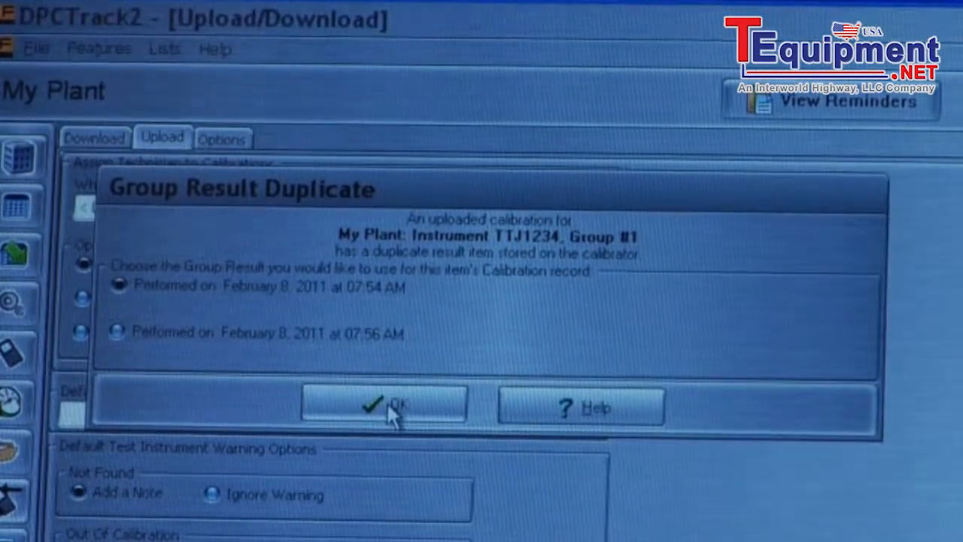
# Keep the selected duplicate group result so the upload completes with one calibration added.
pyautogui.click(385, 405)
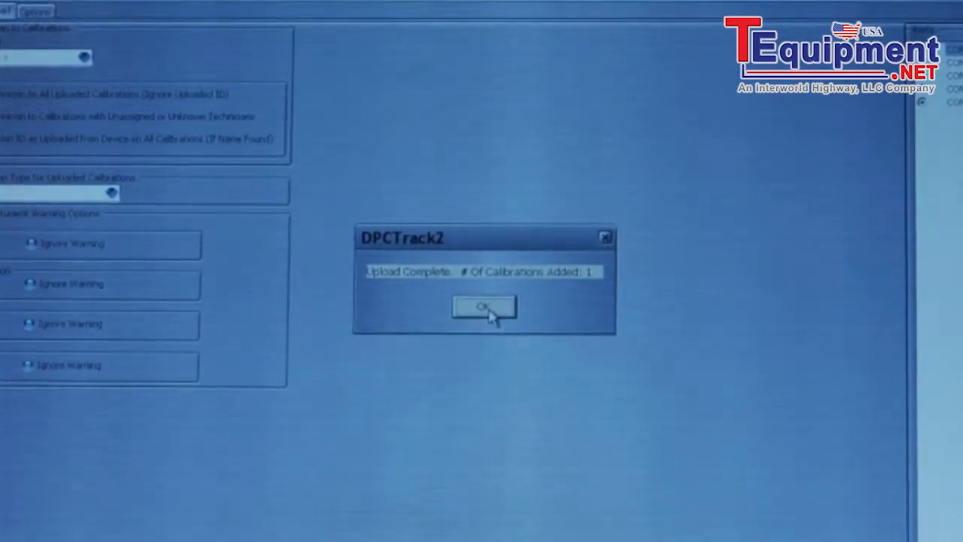
# Acknowledge the Upload Complete message, revealing the TTJ1234 thermocouple transmitter calibration record.
pyautogui.click(481, 307)
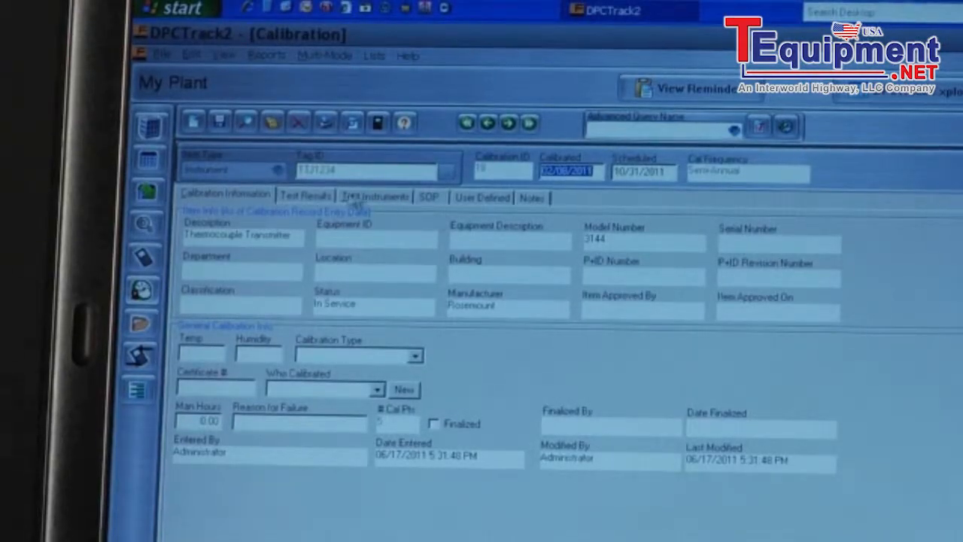
pyautogui.moveTo(288, 177)
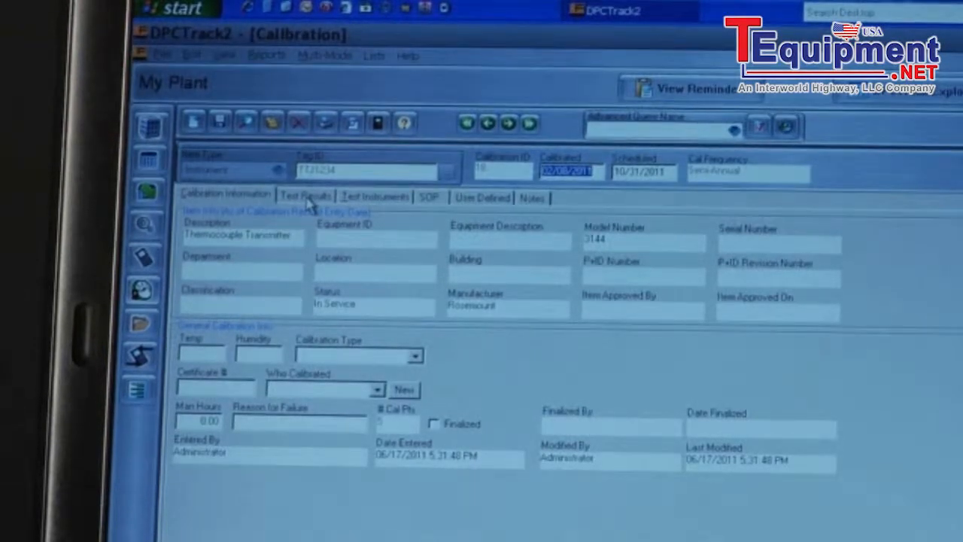
# Show the five test points with as-found and as-left milliamp readings for TTJ1234.
pyautogui.click(305, 196)
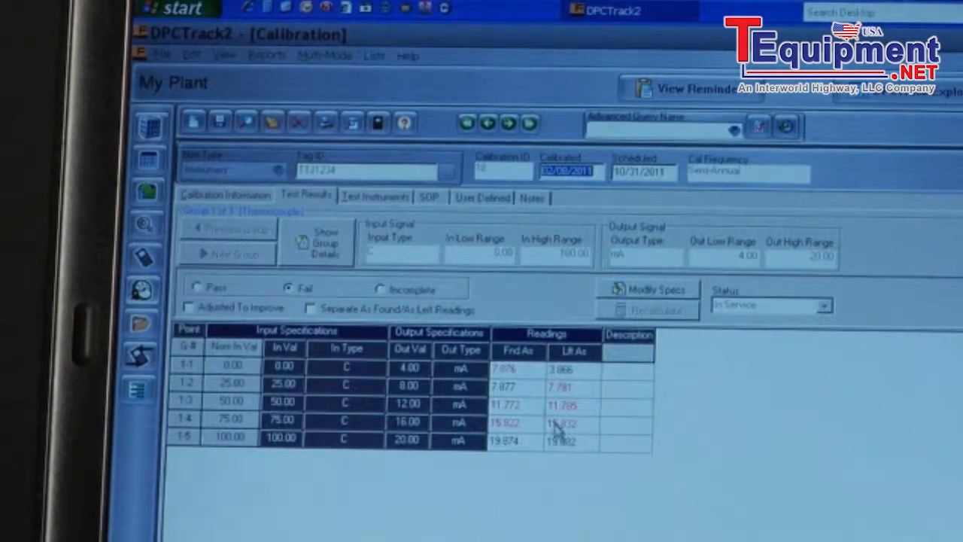
pyautogui.moveTo(579, 451)
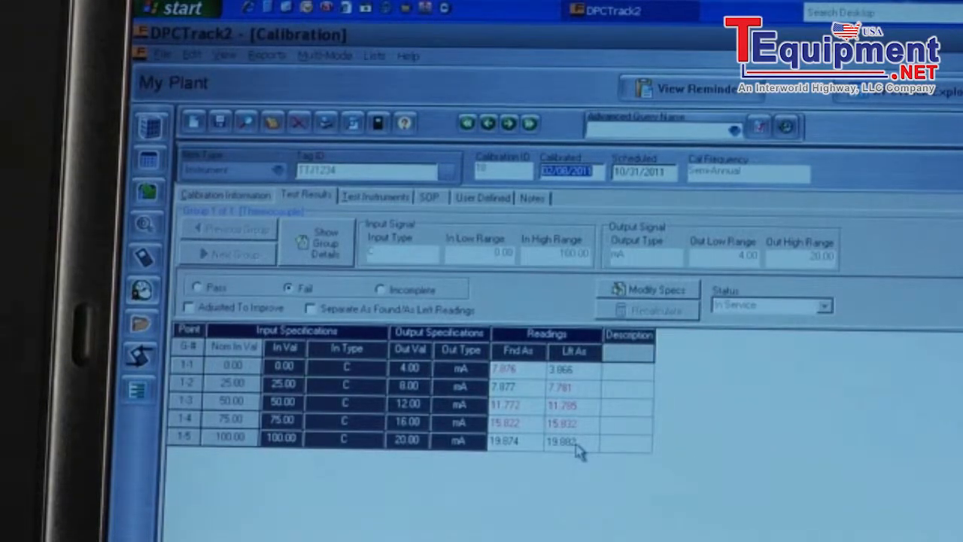
pyautogui.moveTo(264, 33)
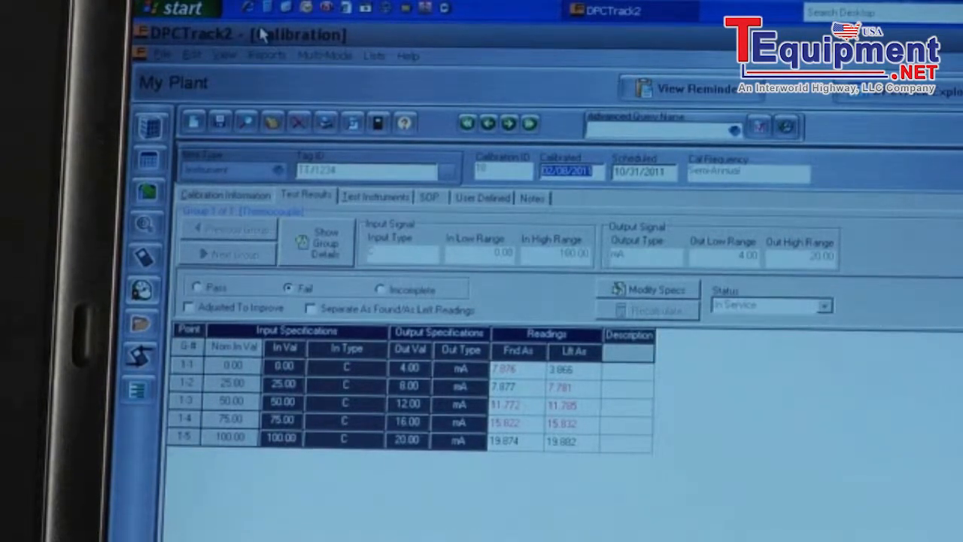
# Generate the Calibration Report (Spec Summary) preview in the report viewer.
pyautogui.click(268, 54)
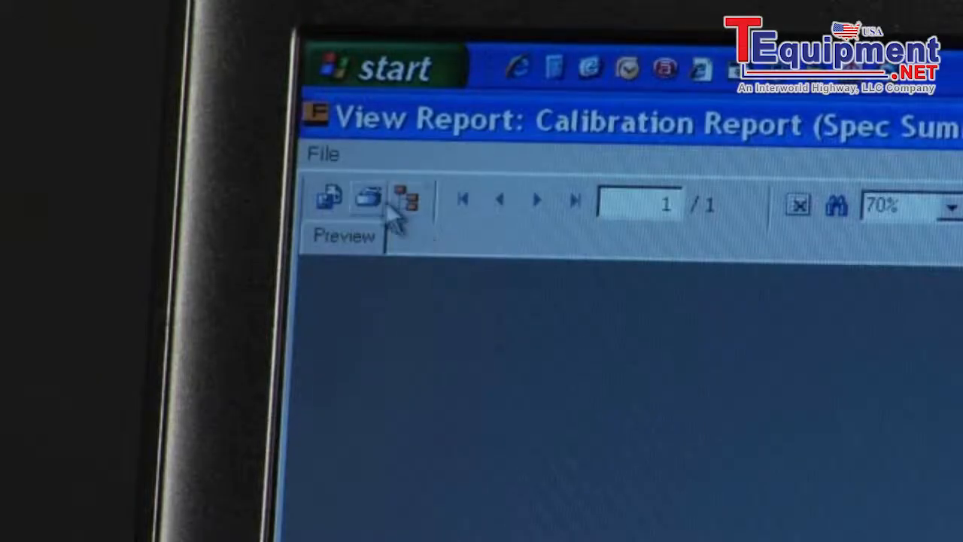
pyautogui.moveTo(368, 199)
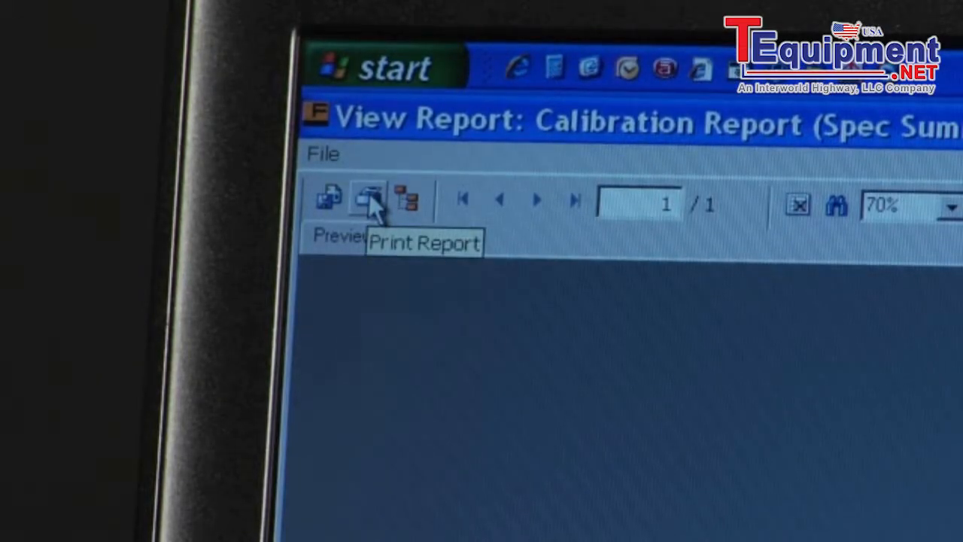